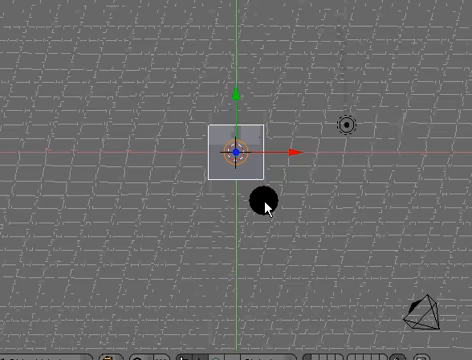
# Step: Delete the default cube and add a Plane mesh at the scene centre
pyautogui.moveTo(268, 200); pyautogui.dragTo(252, 160)
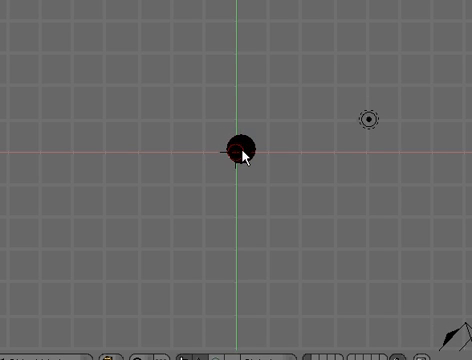
pyautogui.click(248, 152)
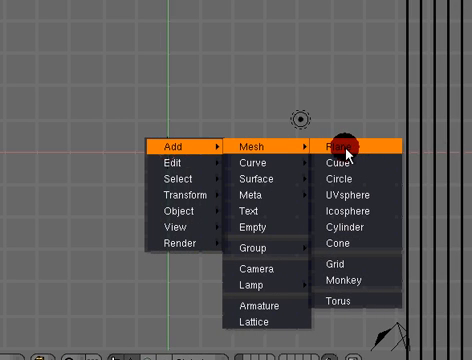
pyautogui.click(344, 144)
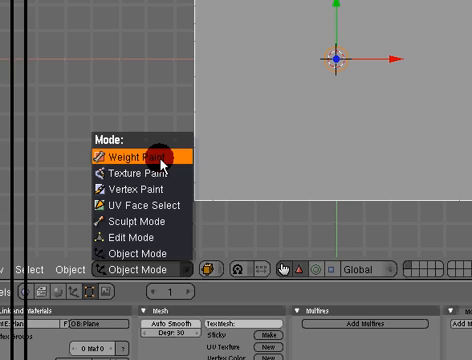
# Step: Enter Weight Paint mode on the plane and raise the brush Opacity
pyautogui.click(140, 156)
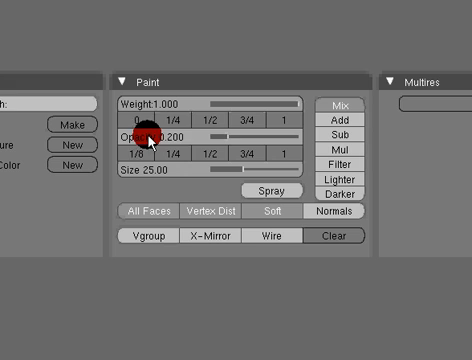
pyautogui.moveTo(144, 136); pyautogui.dragTo(300, 136)
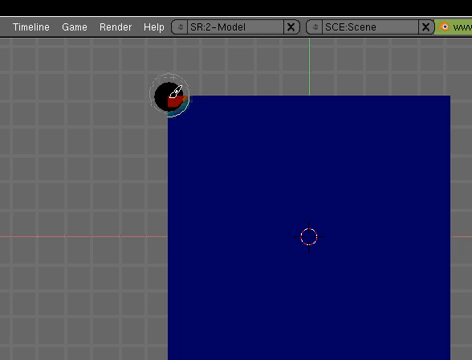
# Step: Paint full weight along the plane's top edge to pin it
pyautogui.moveTo(168, 98); pyautogui.dragTo(158, 196)
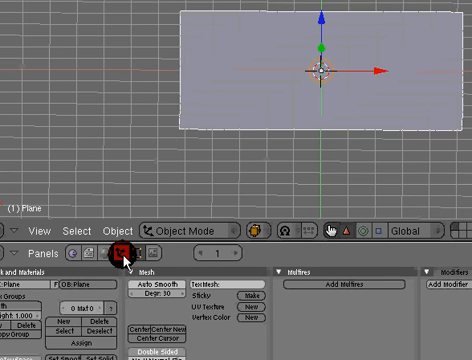
# Step: Enable Soft Body physics for the plane in the Physics buttons
pyautogui.click(118, 256)
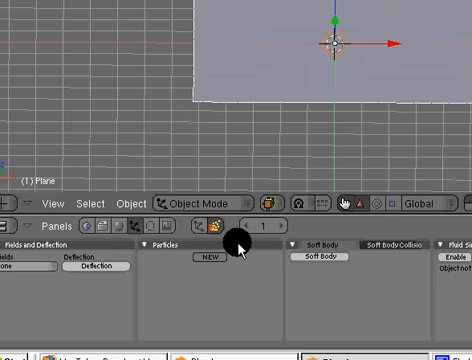
pyautogui.moveTo(340, 250)
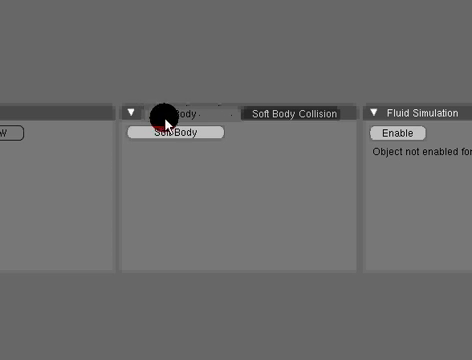
pyautogui.click(180, 132)
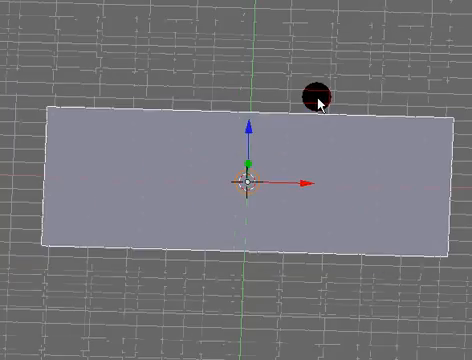
# Step: Tweak values in the Soft Body panels while viewing the plane
pyautogui.moveTo(320, 96); pyautogui.dragTo(344, 150)
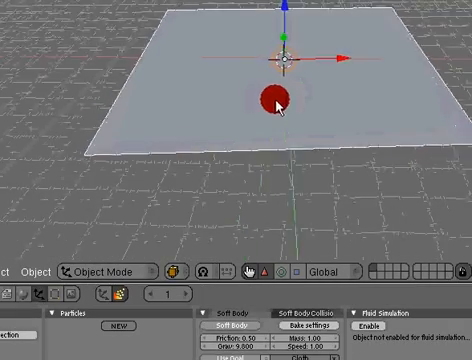
pyautogui.moveTo(272, 96); pyautogui.dragTo(328, 160)
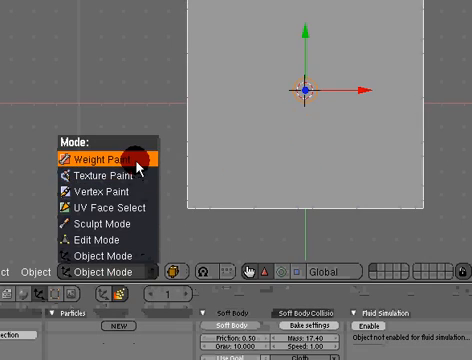
# Step: Switch the cloth plane back into Weight Paint mode
pyautogui.click(104, 158)
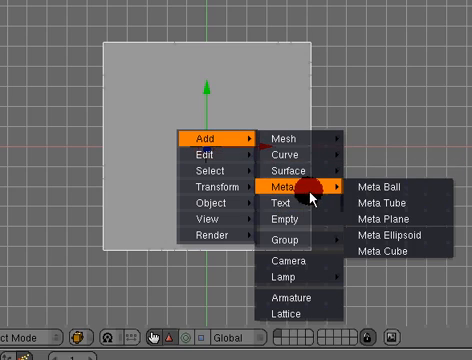
pyautogui.moveTo(290, 210)
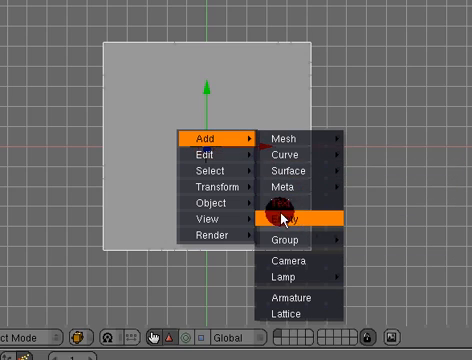
# Step: Add an Empty object to the scene
pyautogui.click(290, 210)
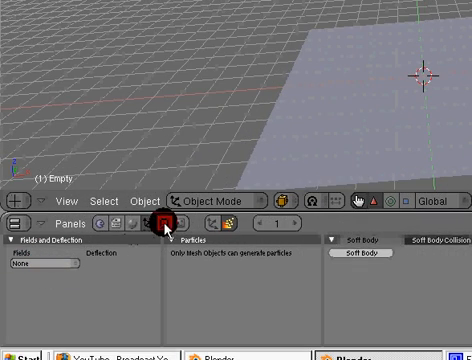
# Step: Set the empty's force field type to Wind
pyautogui.click(48, 260)
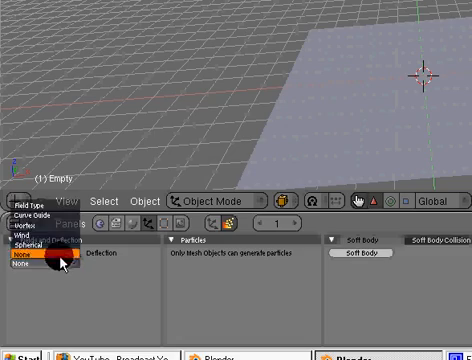
pyautogui.click(28, 232)
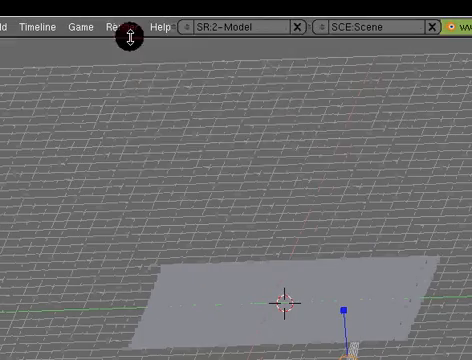
# Step: Render the whole cloth animation via Render Animation
pyautogui.click(112, 24)
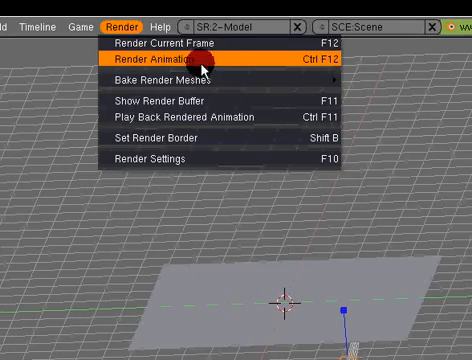
pyautogui.click(164, 58)
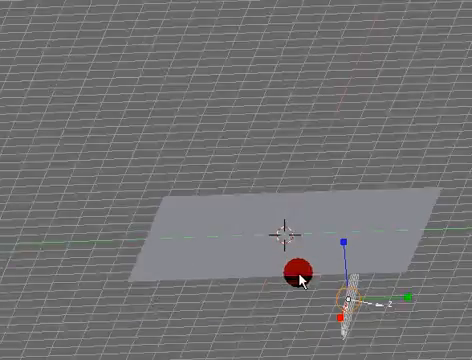